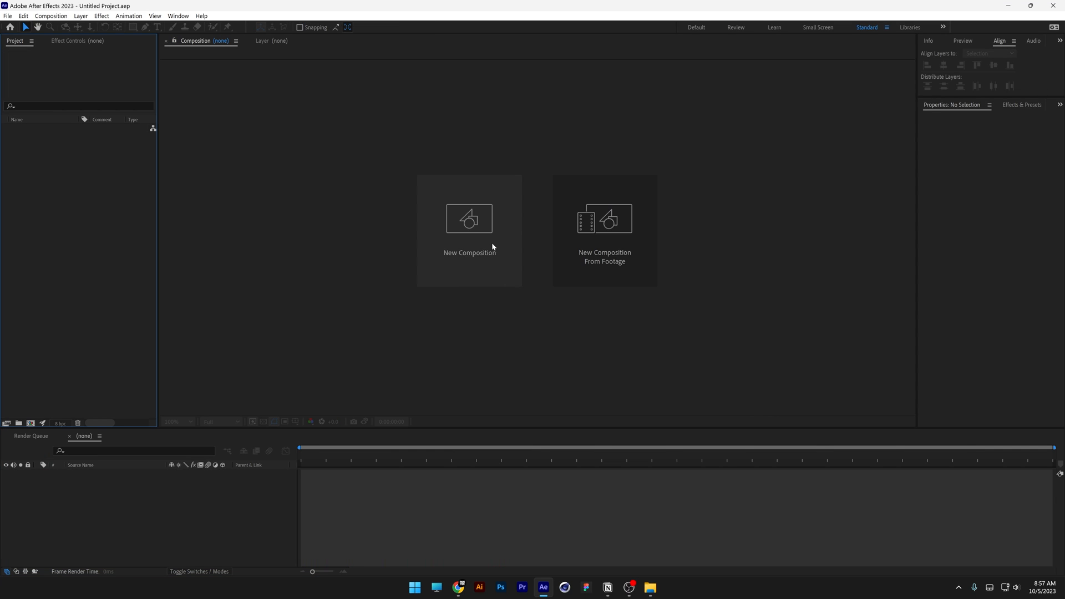
Start a new 400 × 400 px composition named Square
click(469, 219)
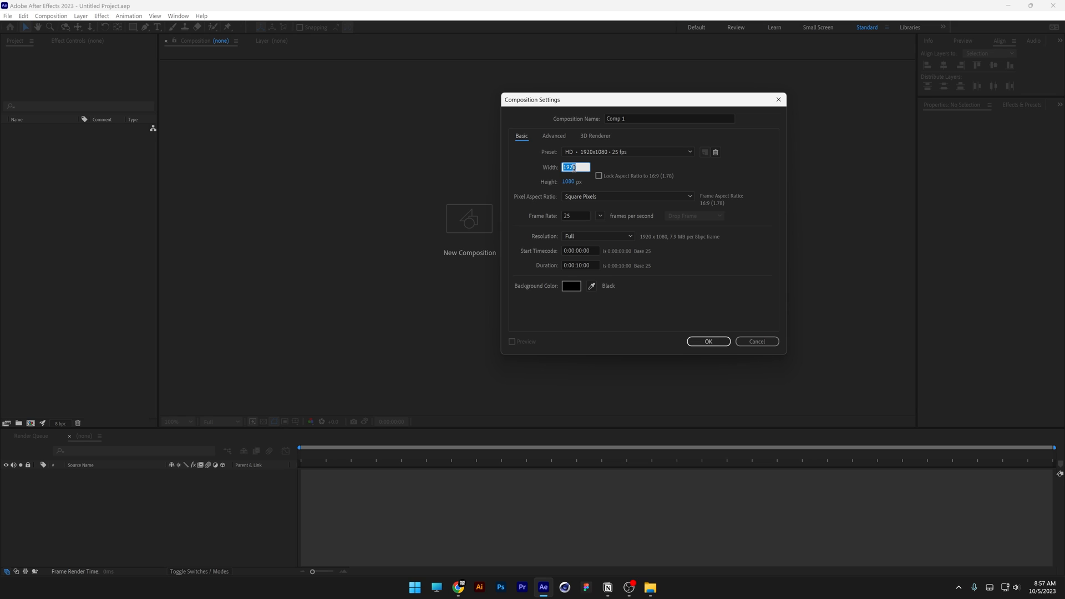
text(400)
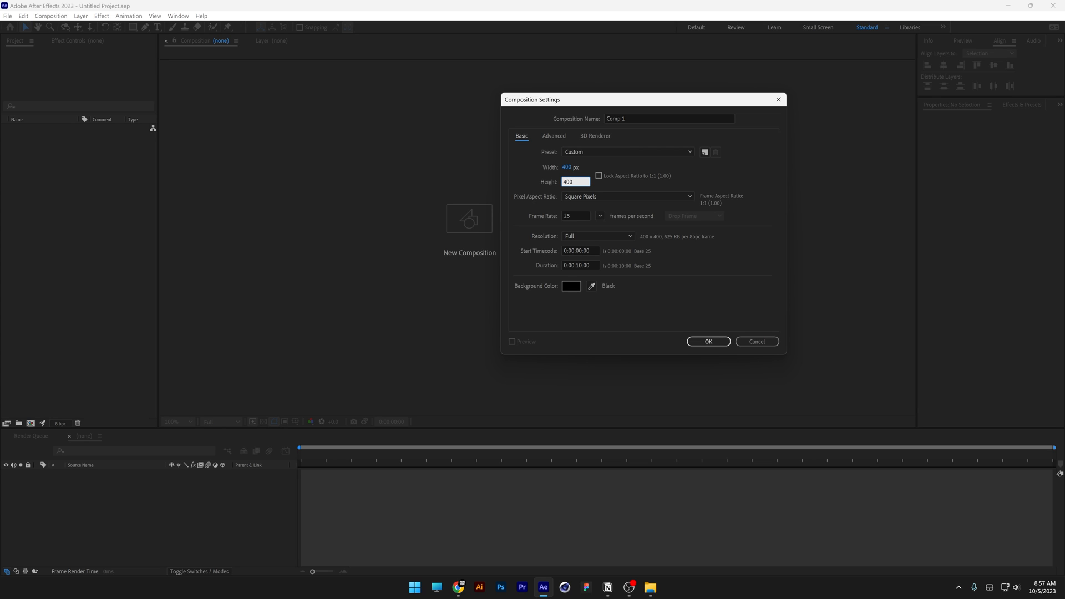
text(Square)
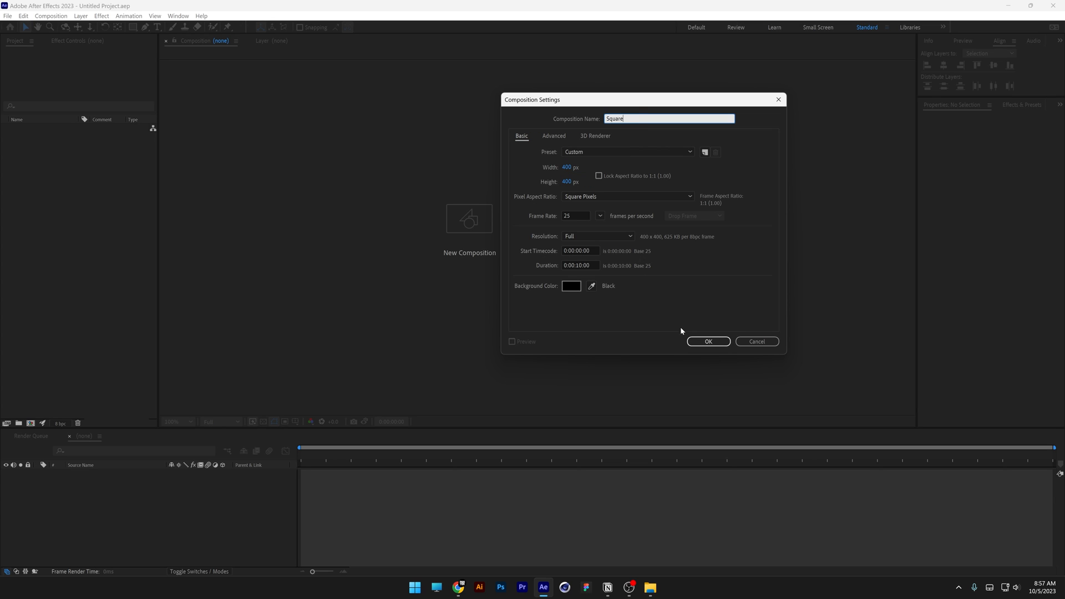
Create the Square composition and place a pale blue solid beneath the PAN TER text
click(708, 341)
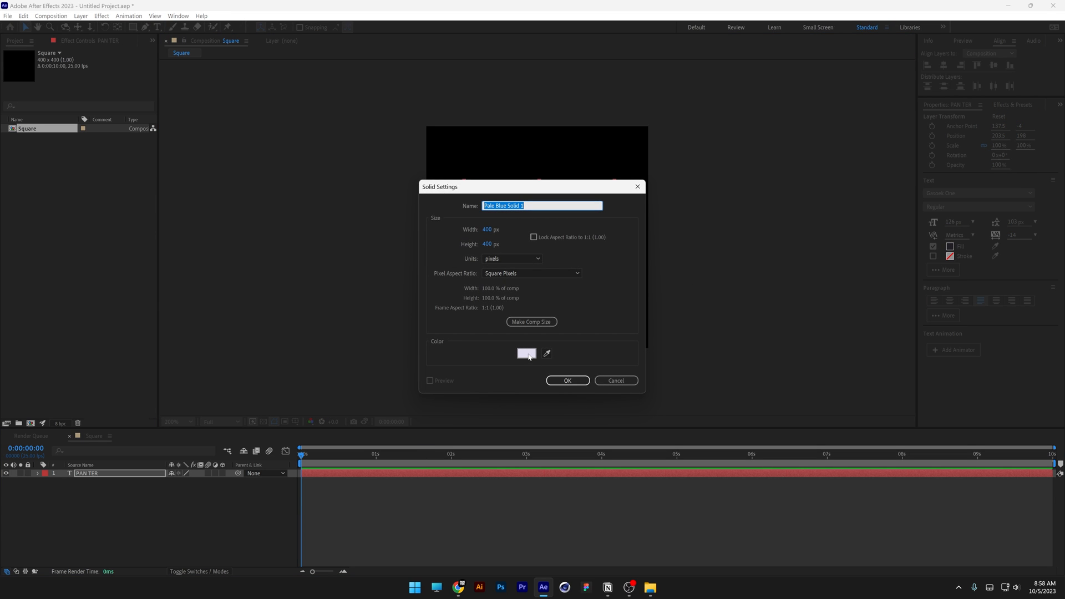
click(567, 381)
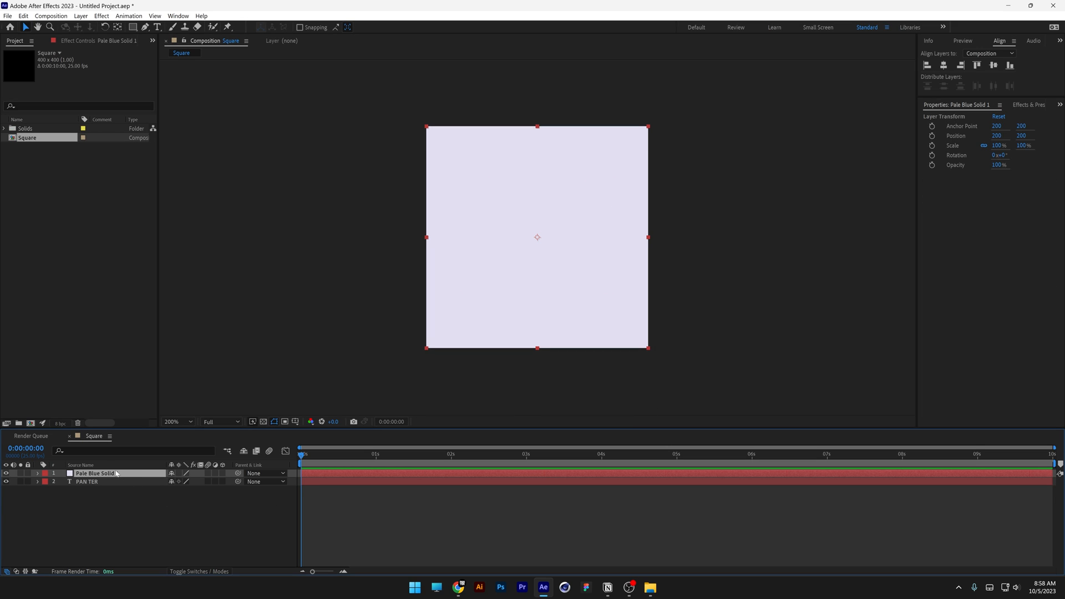
click(86, 473)
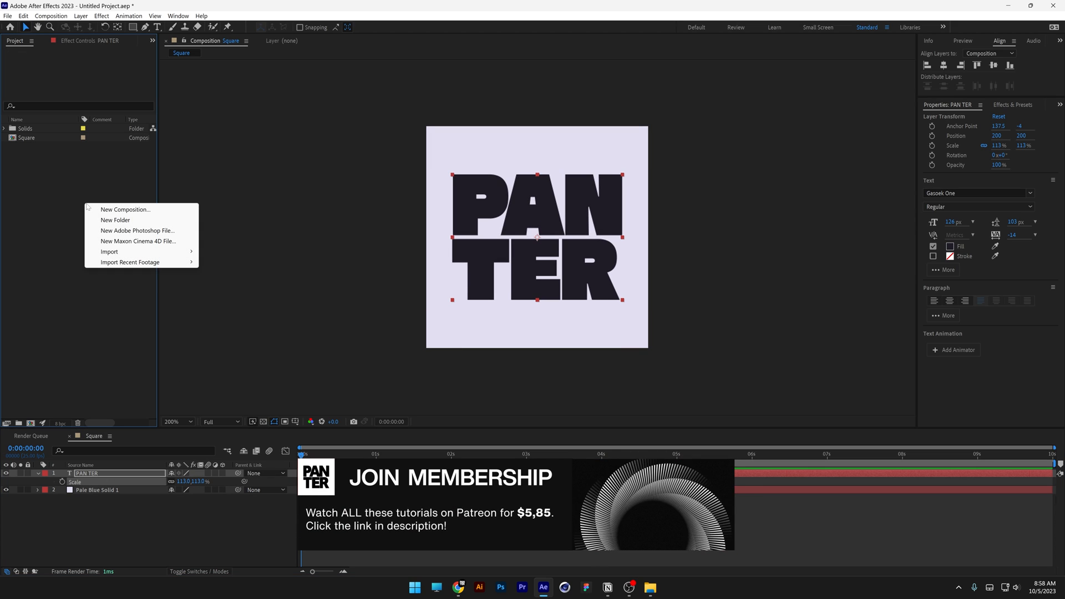
Create a composition named Main using the HD 1920 × 1080 preset
click(125, 209)
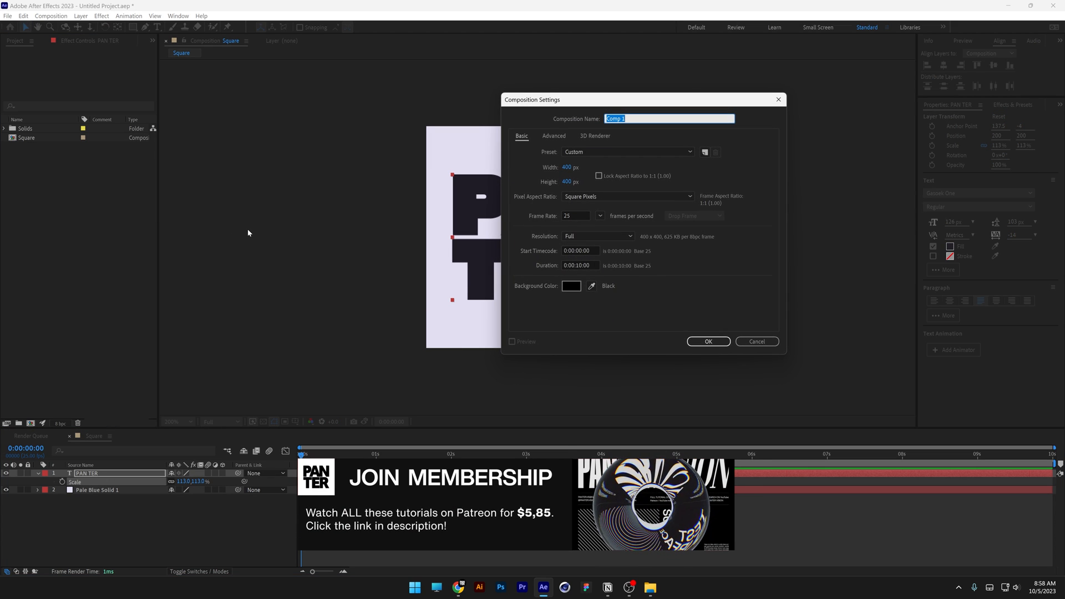
text(Main)
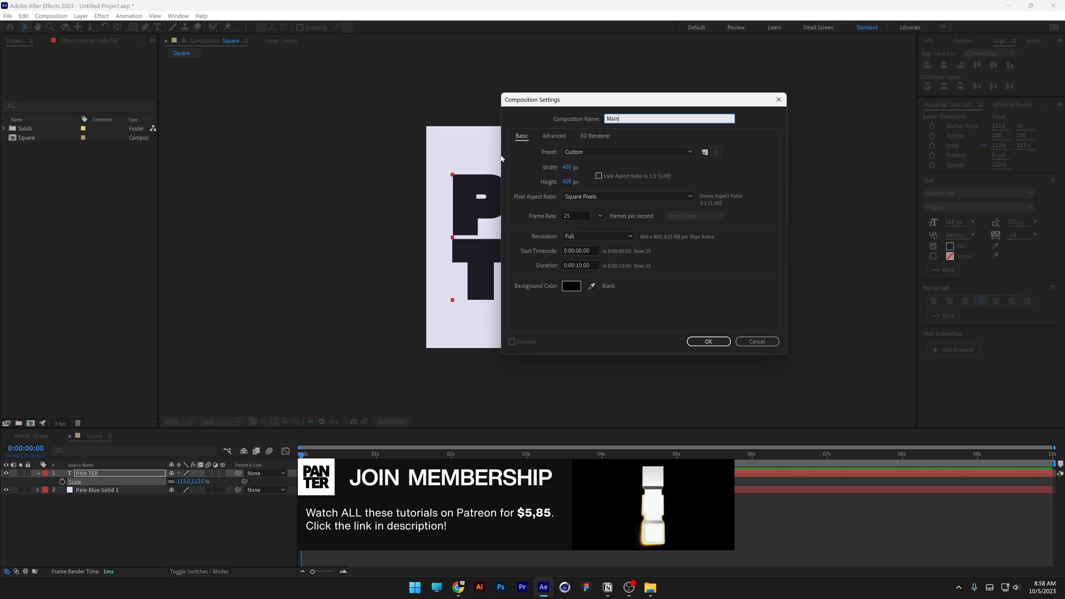
click(625, 152)
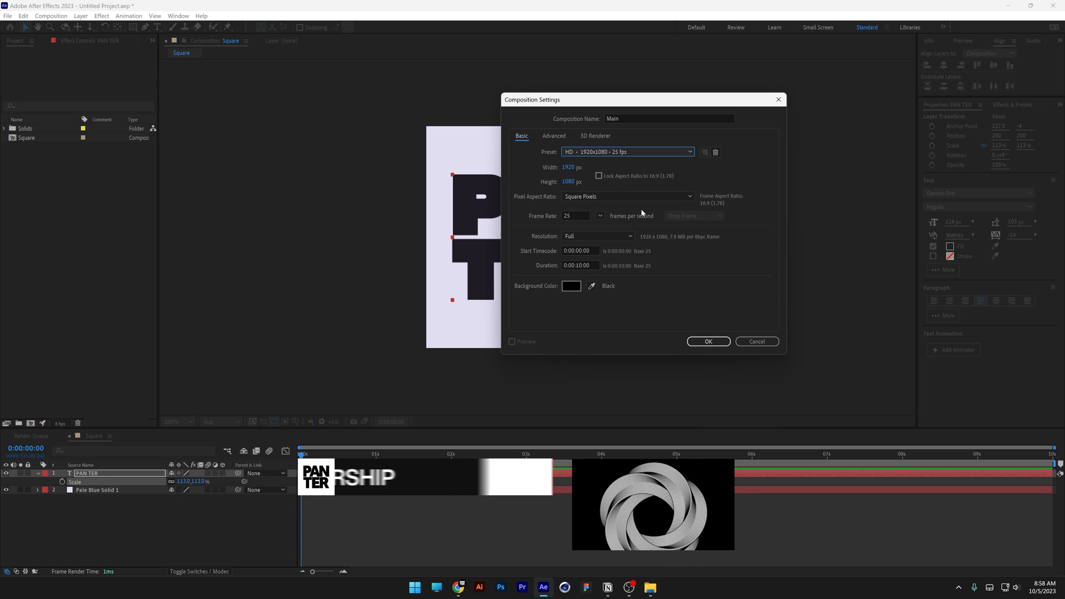
click(708, 342)
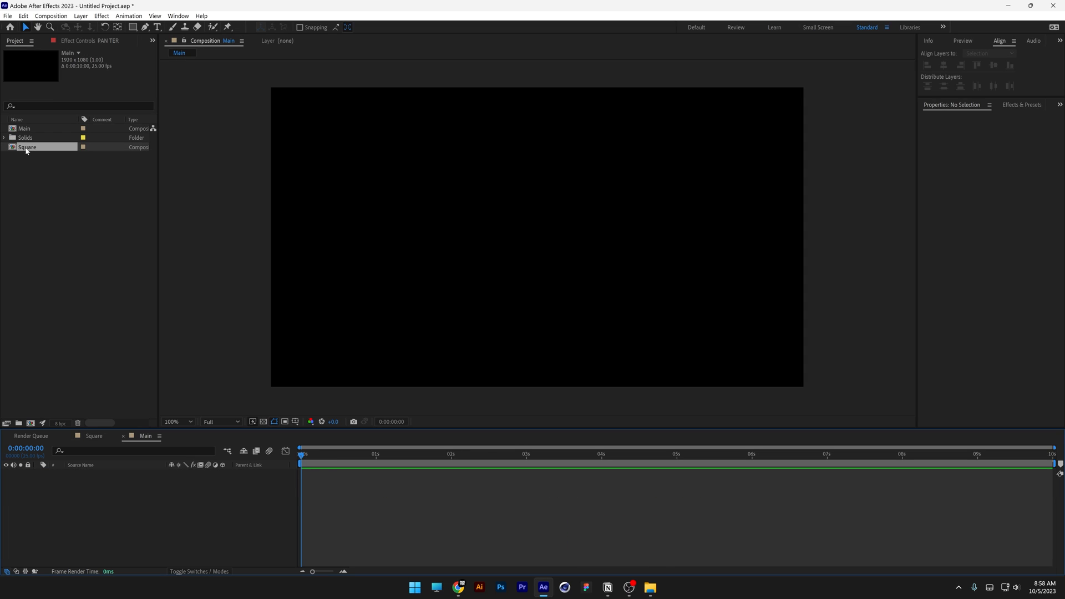
Add Square into Main as a 3D layer with Anchor Point Z 200, duplicated
double_click(27, 146)
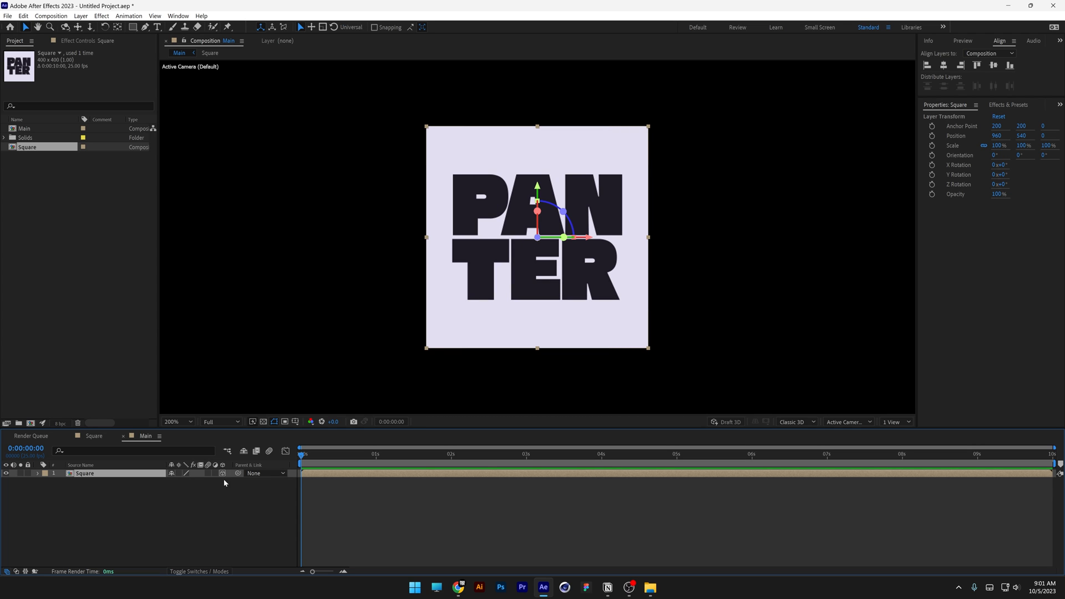
click(199, 571)
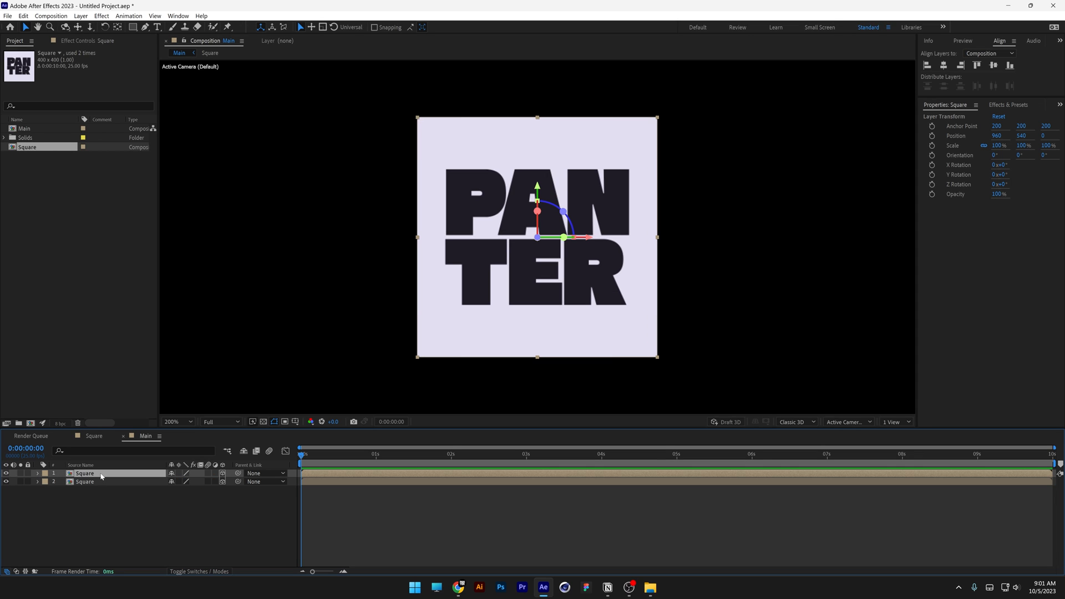
Duplicate the Square layer to six copies rotated 90°, 180° or 270° on X or Y
click(38, 474)
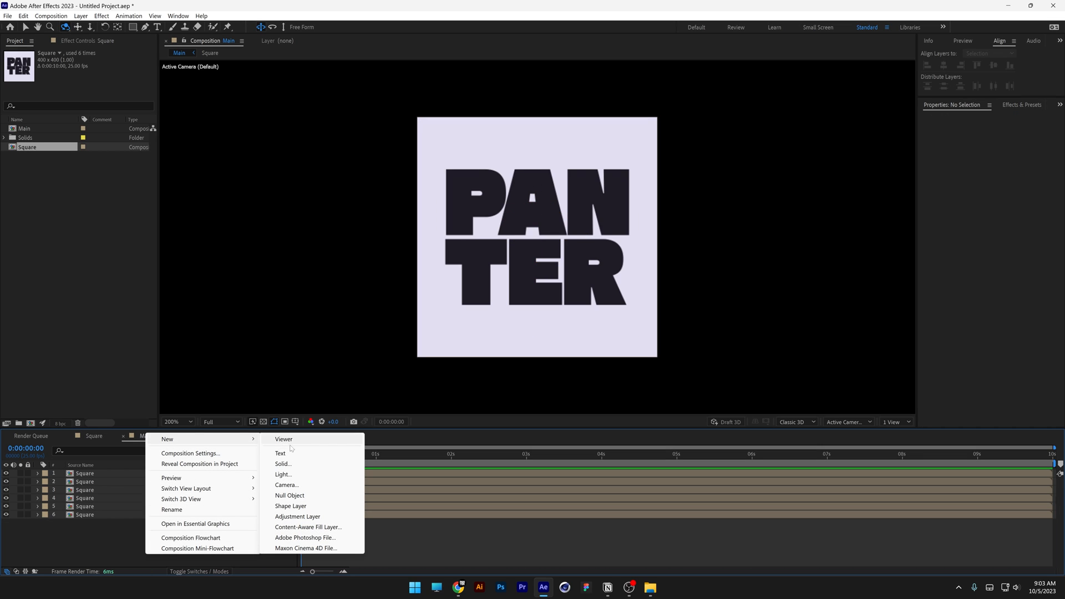
Add a 3D Null 1, parent the six Square layers to it, and tilt its Orientation
click(290, 495)
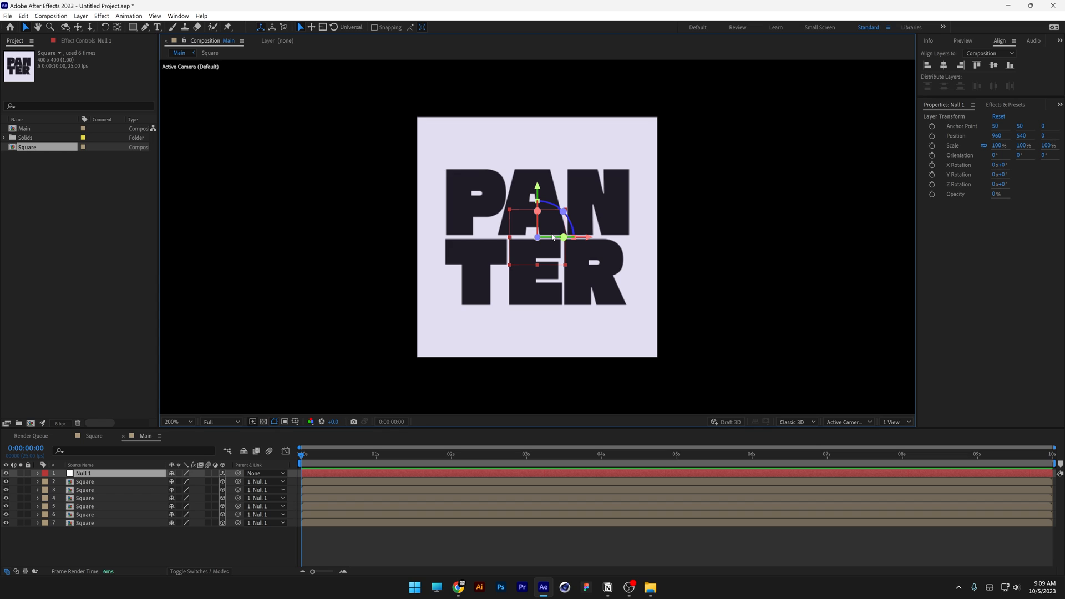
mouse_move(551, 220)
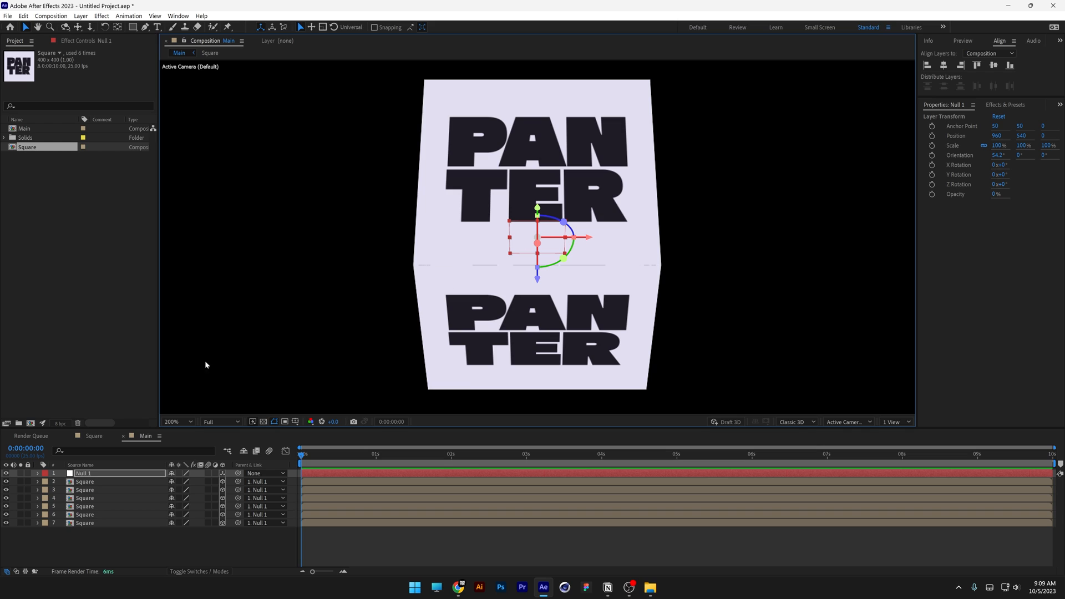
Apply the Invert effect to two Square faces and keyframe Null 1's X Rotation at 0°
click(85, 490)
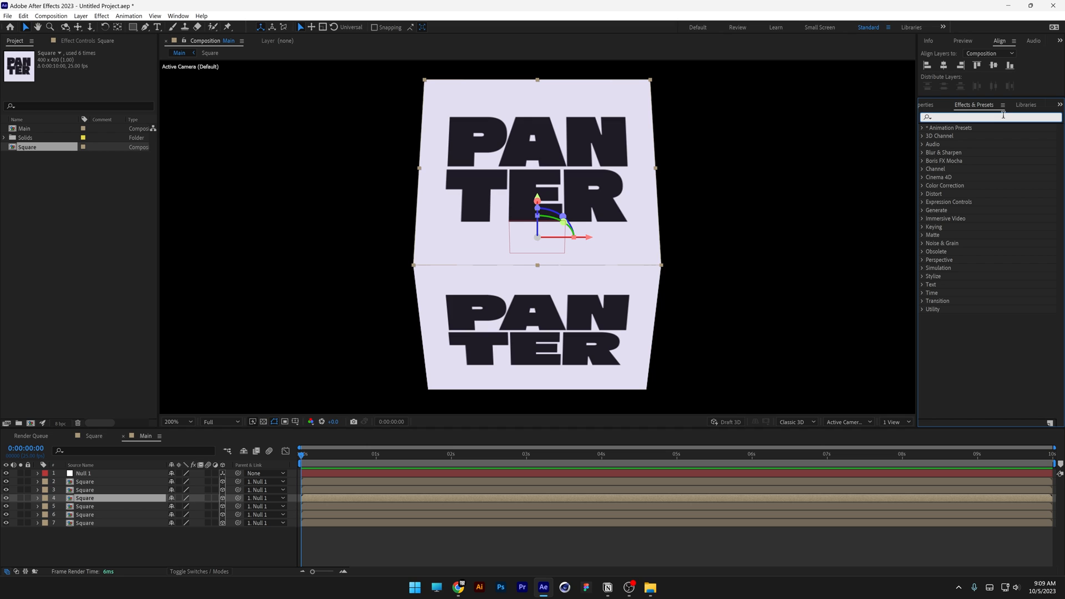
text(invert)
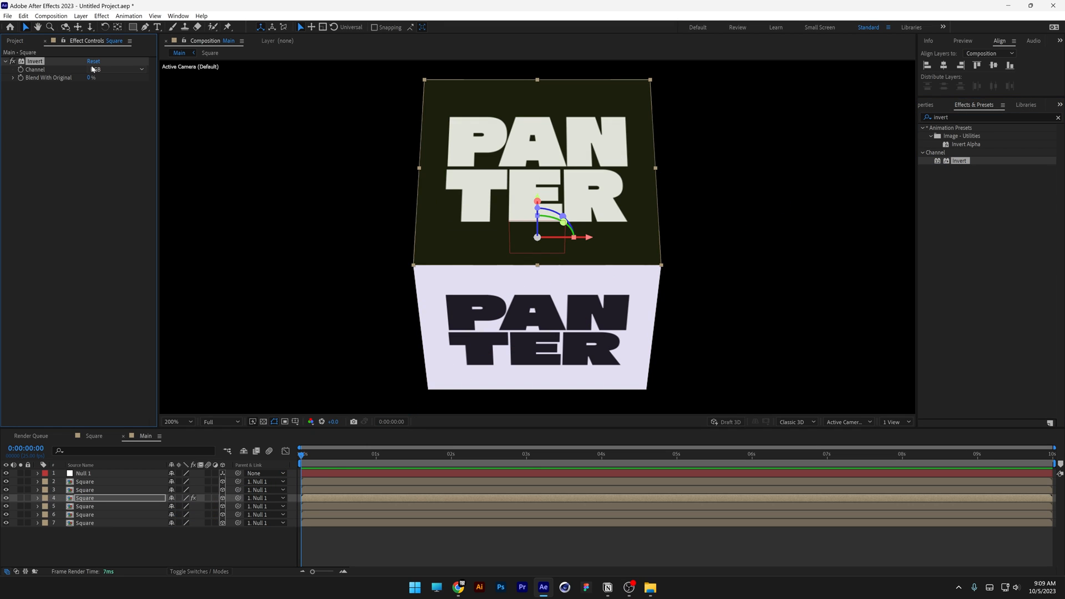
click(117, 70)
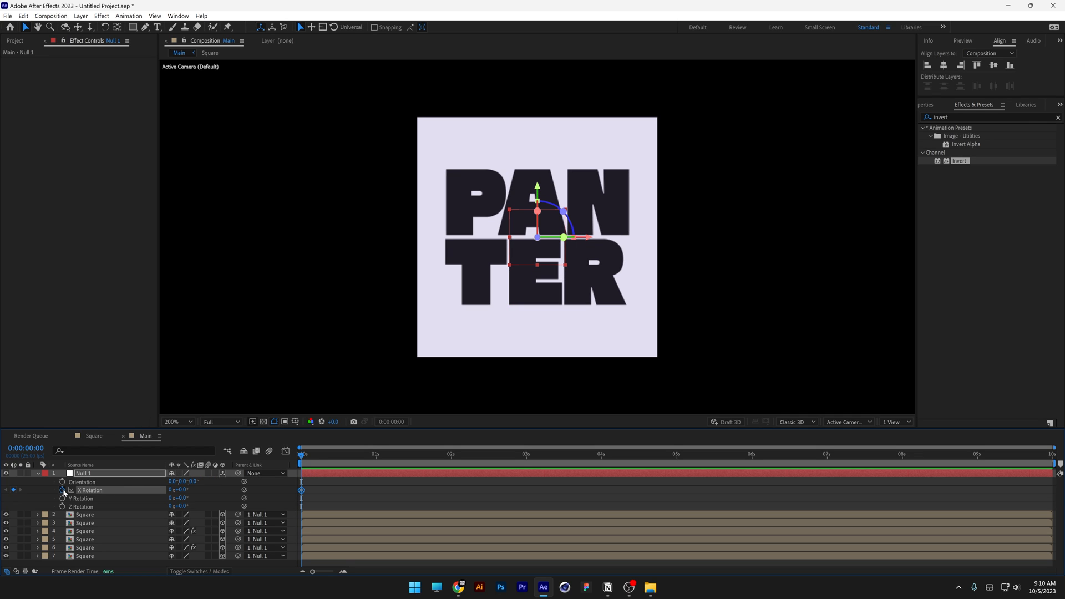
mouse_move(378, 461)
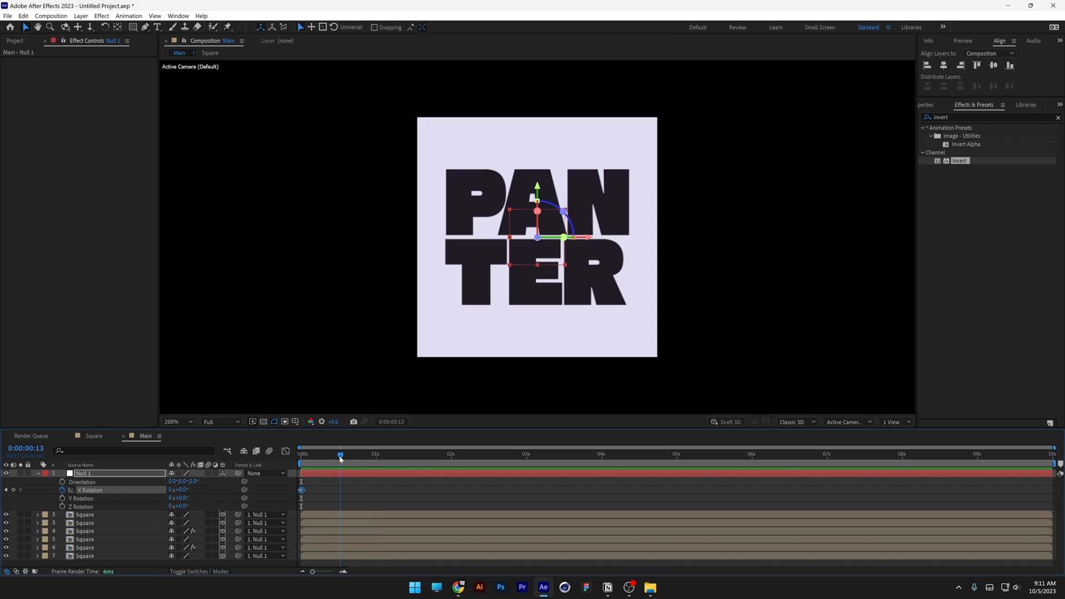
Set Null 1's X Rotation to 180° at frame 13
double_click(180, 490)
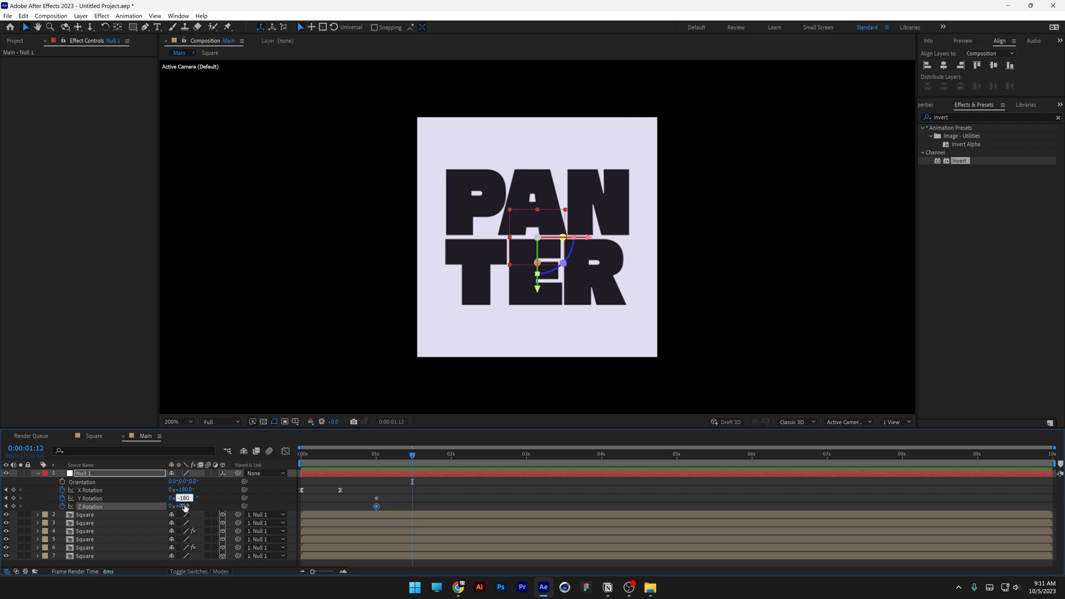
Keyframe Null 1's Y Rotation to -180° at 1:12, then edit Z Rotation
text(-180)
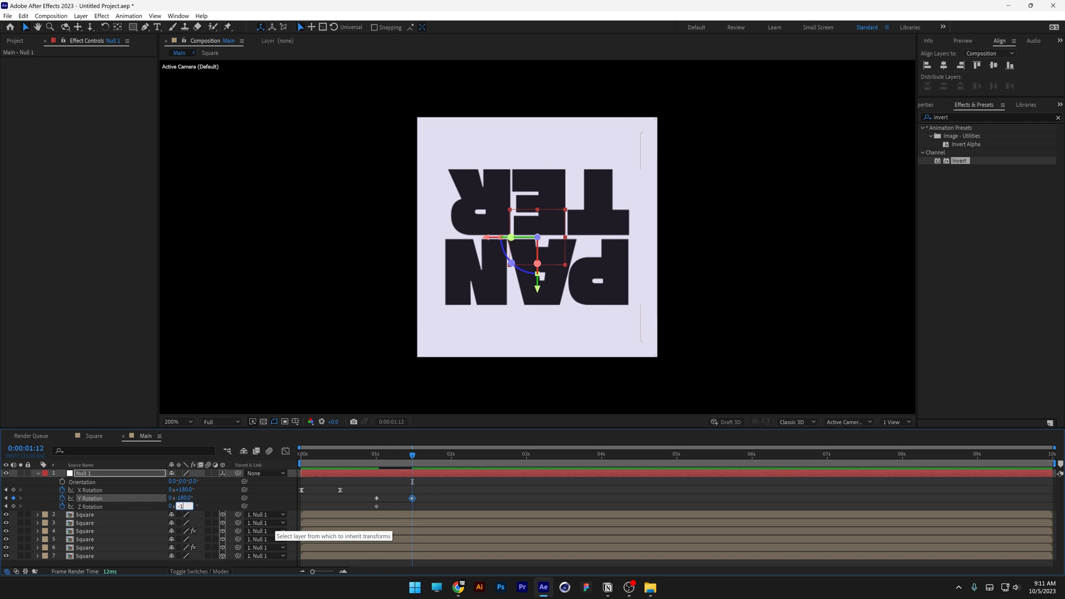
click(451, 454)
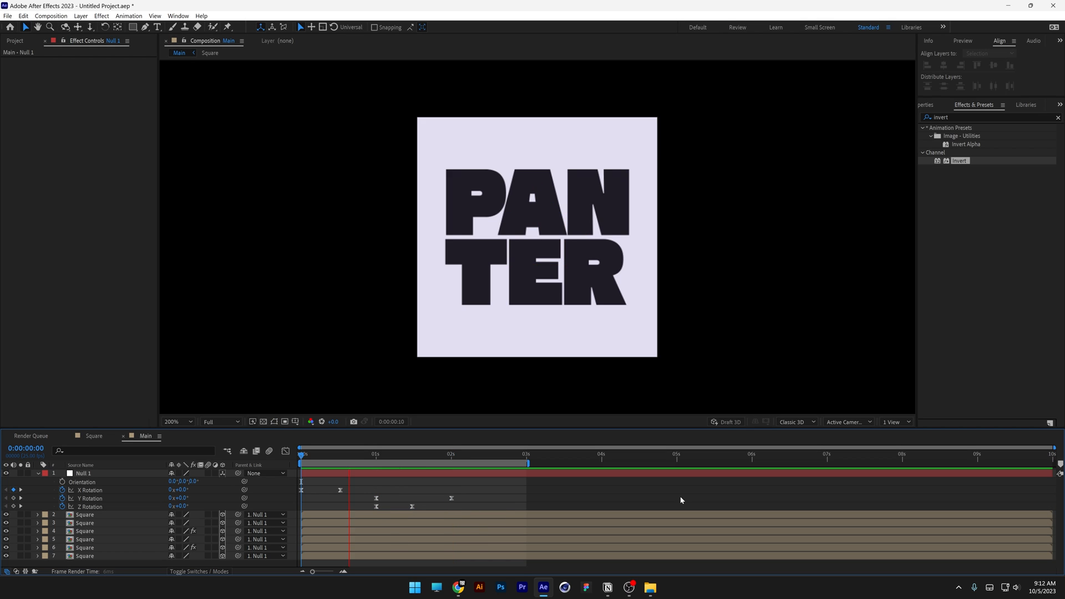
click(499, 453)
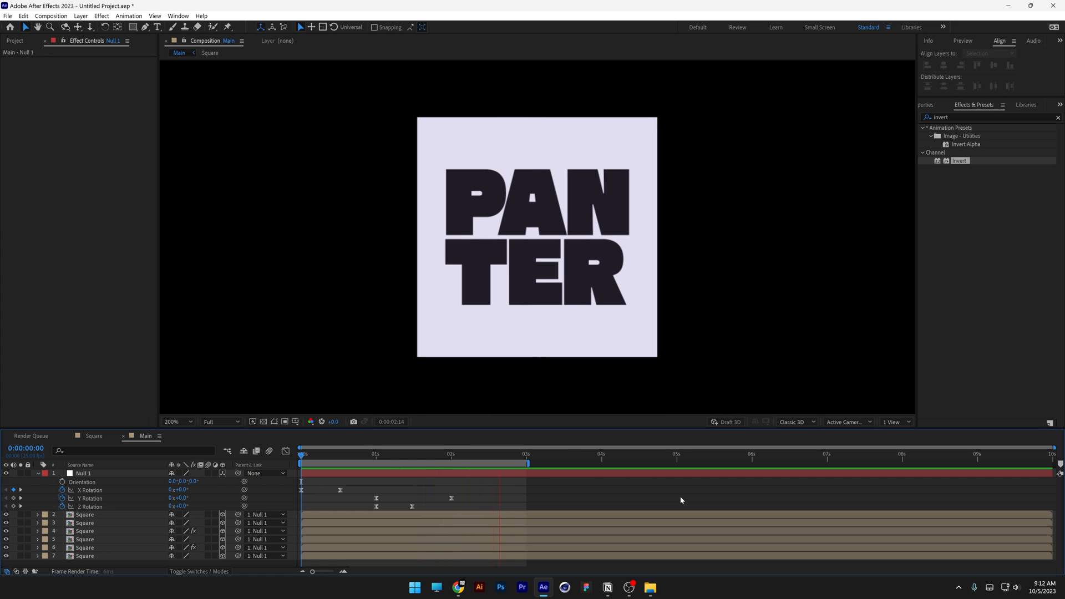